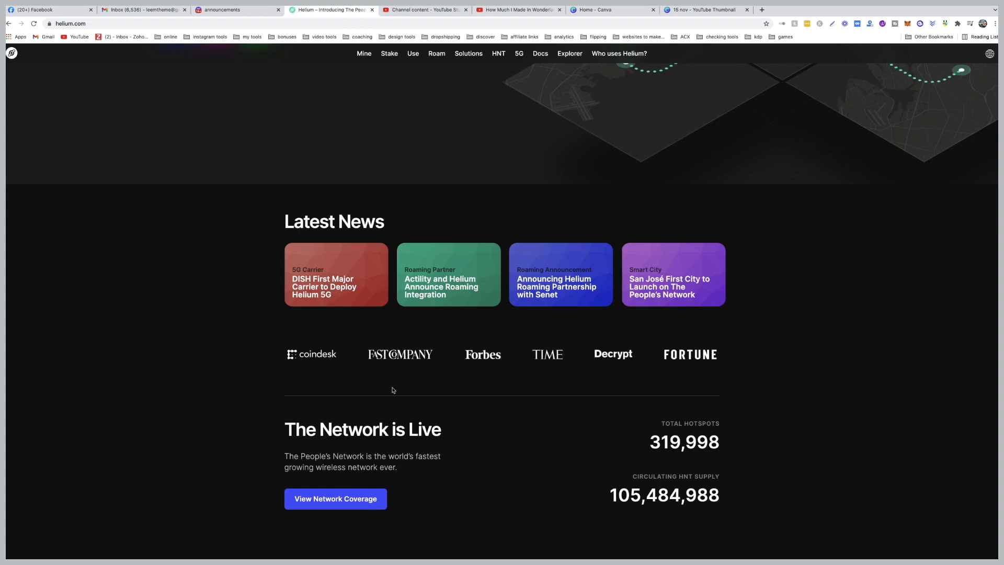
# Scroll the Helium homepage down to Latest News, then switch to the Discord announcements tab.
pyautogui.scroll(3)
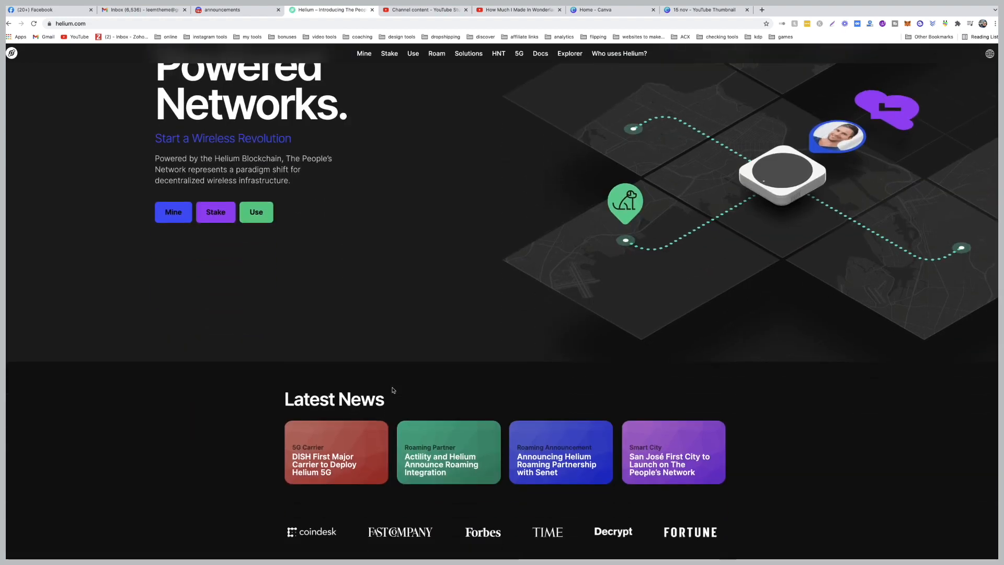
pyautogui.scroll(-3)
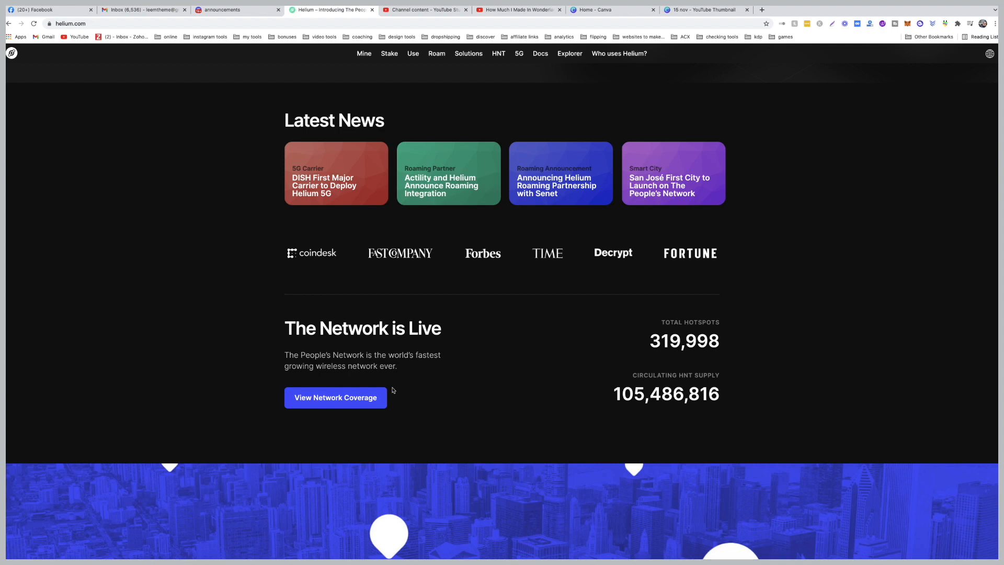
pyautogui.moveTo(554, 392)
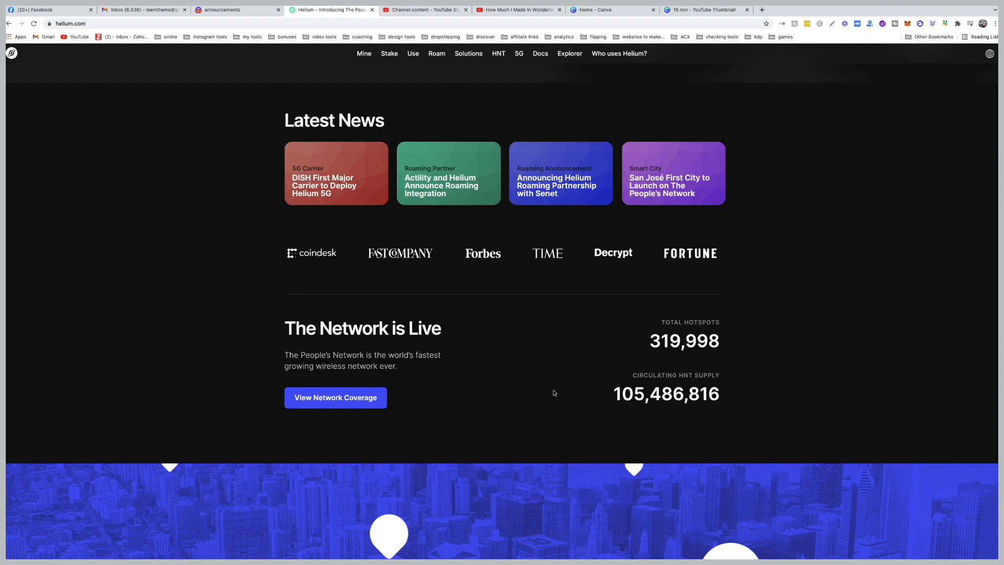
pyautogui.moveTo(676, 322)
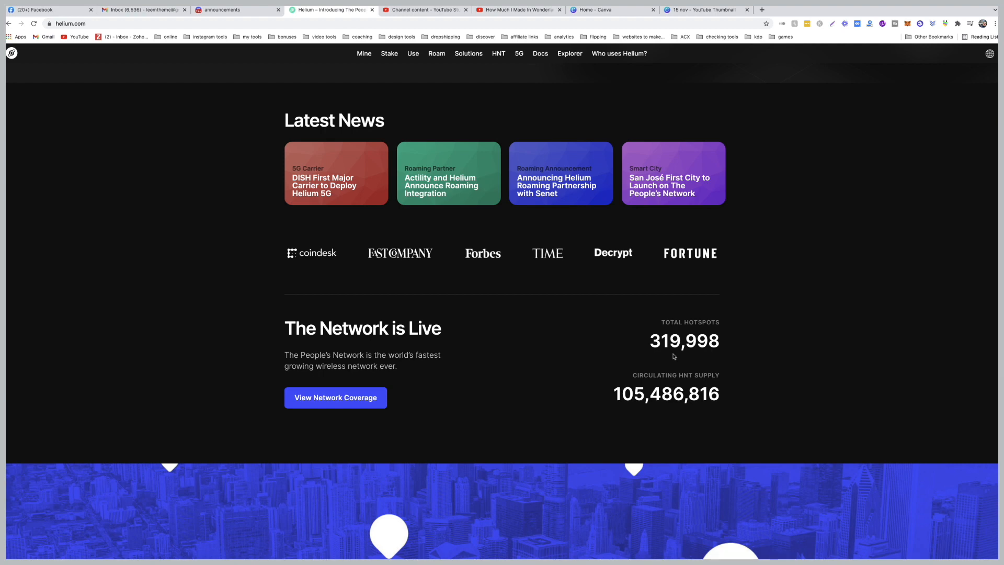
pyautogui.moveTo(739, 337)
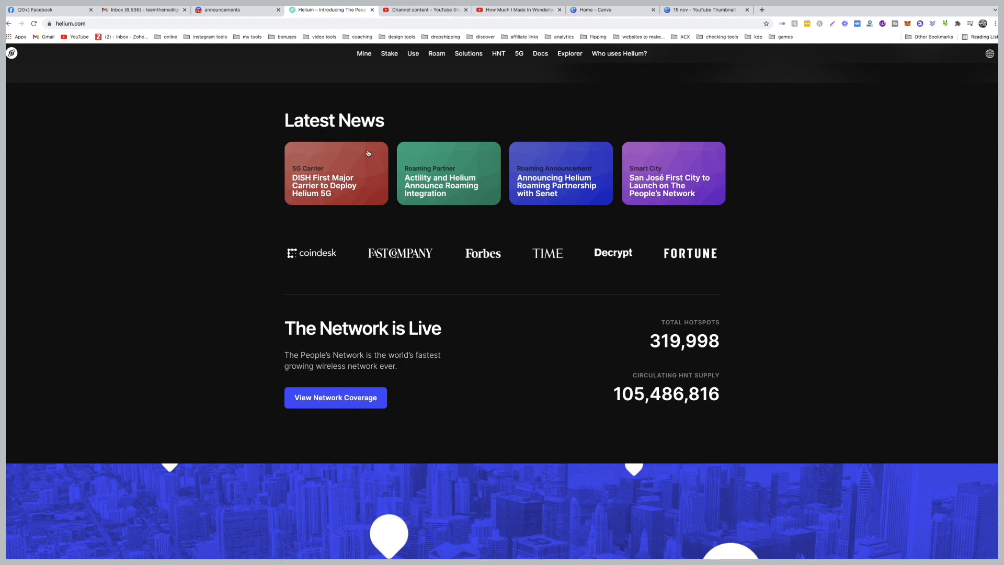
pyautogui.moveTo(345, 222)
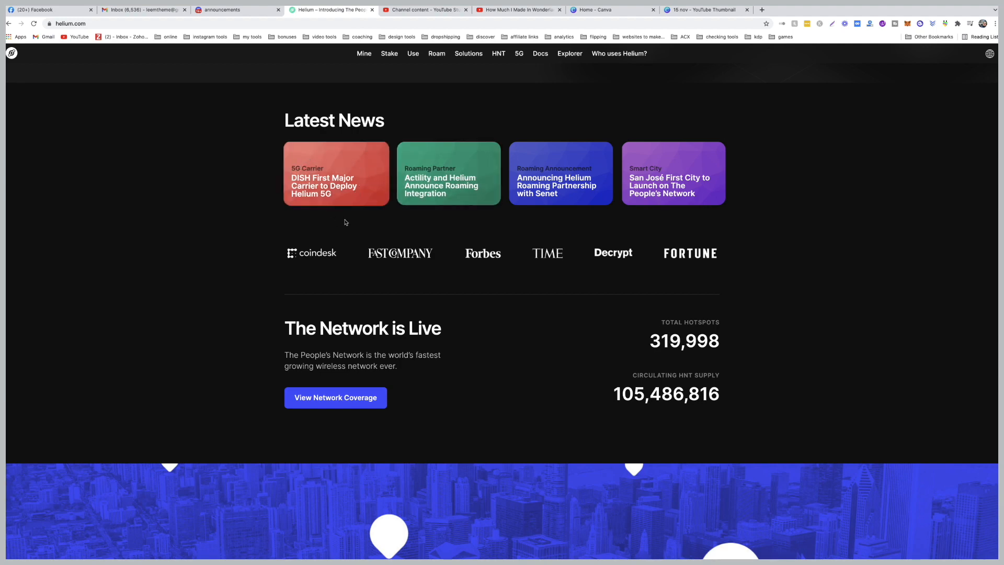
pyautogui.moveTo(473, 186)
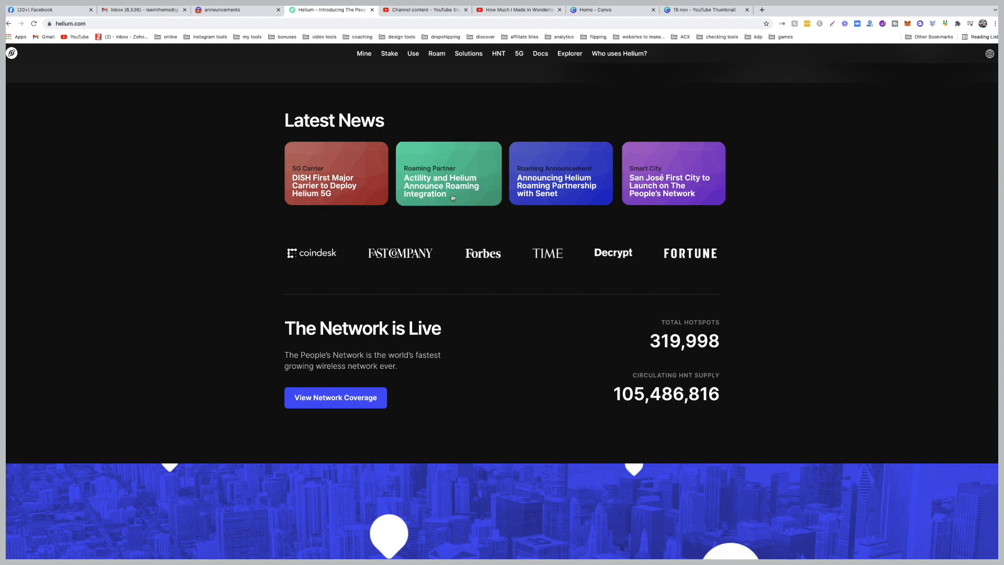
pyautogui.moveTo(625, 208)
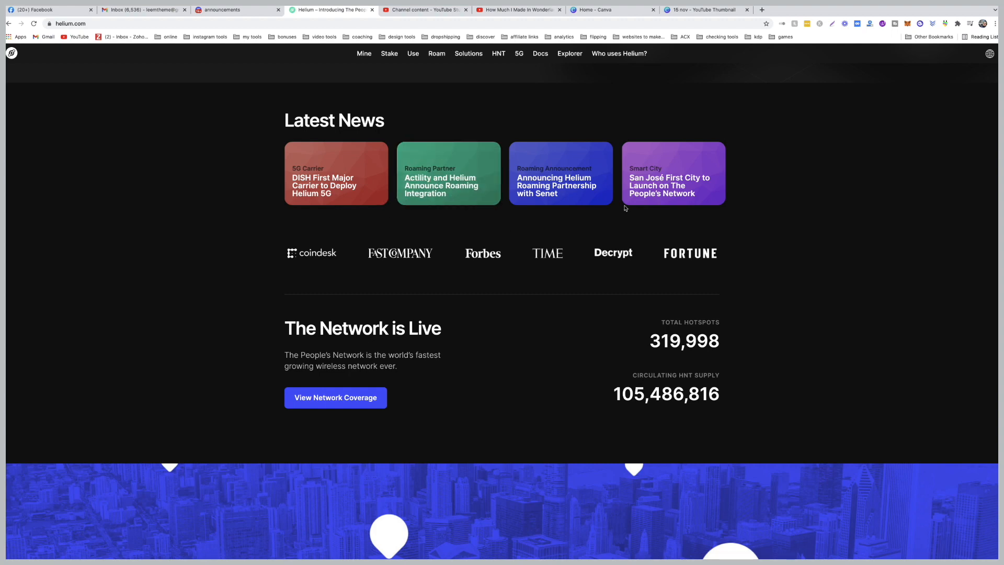
pyautogui.moveTo(573, 195)
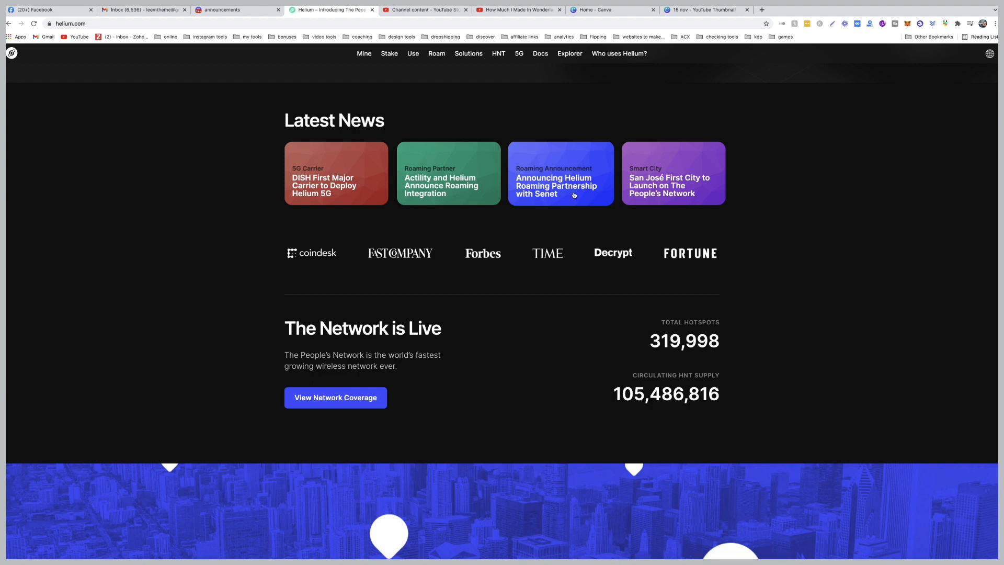
pyautogui.moveTo(543, 203)
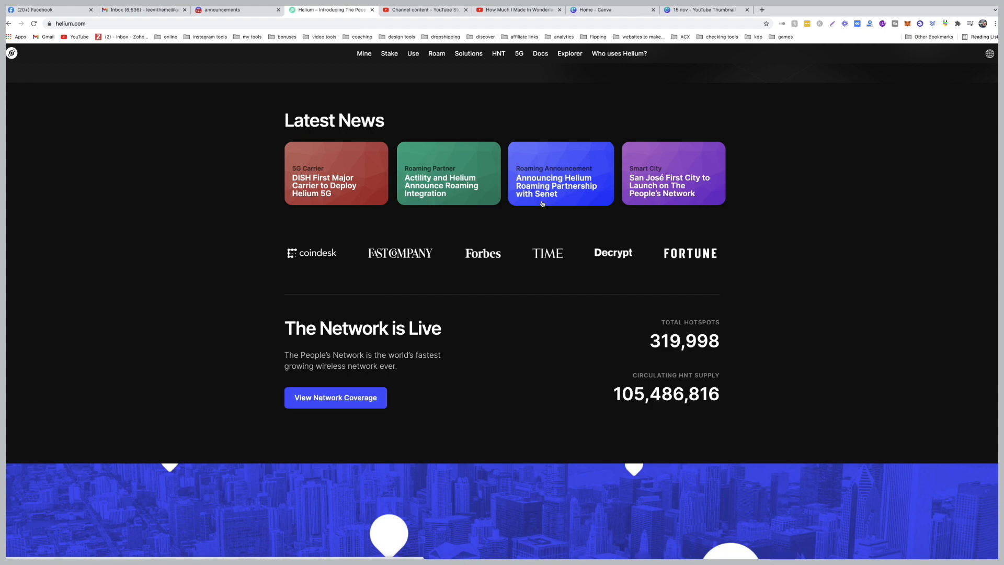
pyautogui.scroll(3)
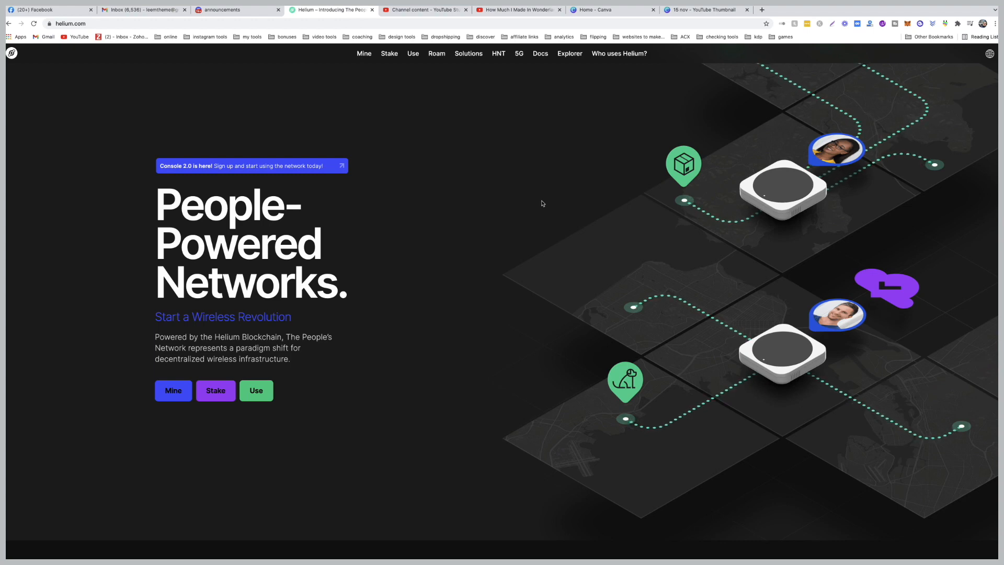
pyautogui.scroll(-3)
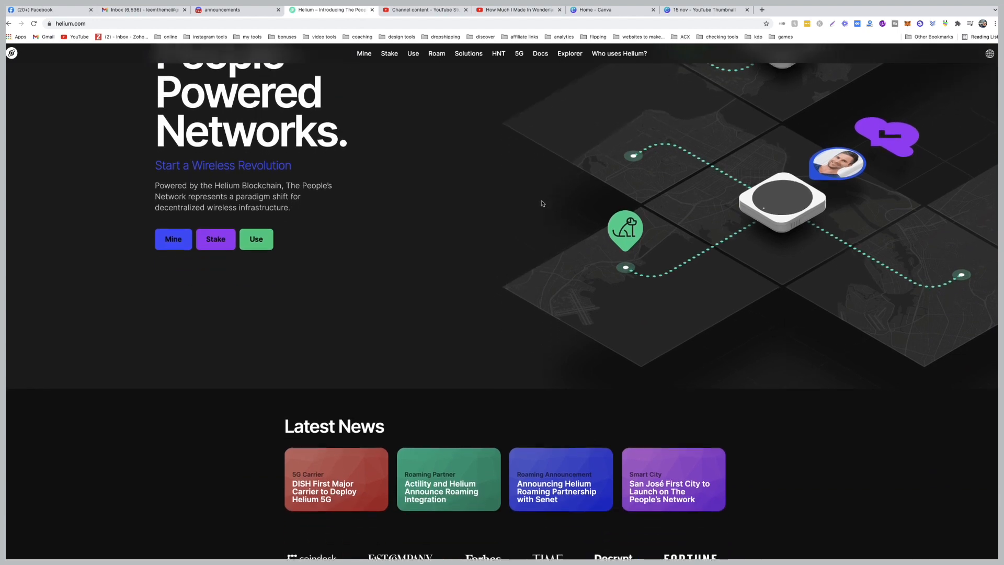
pyautogui.scroll(-3)
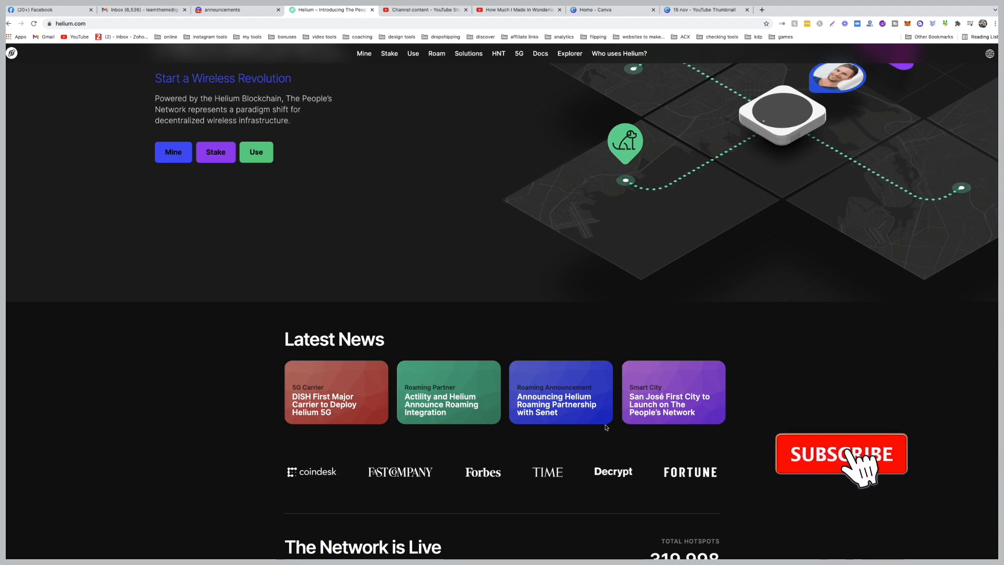
pyautogui.click(841, 454)
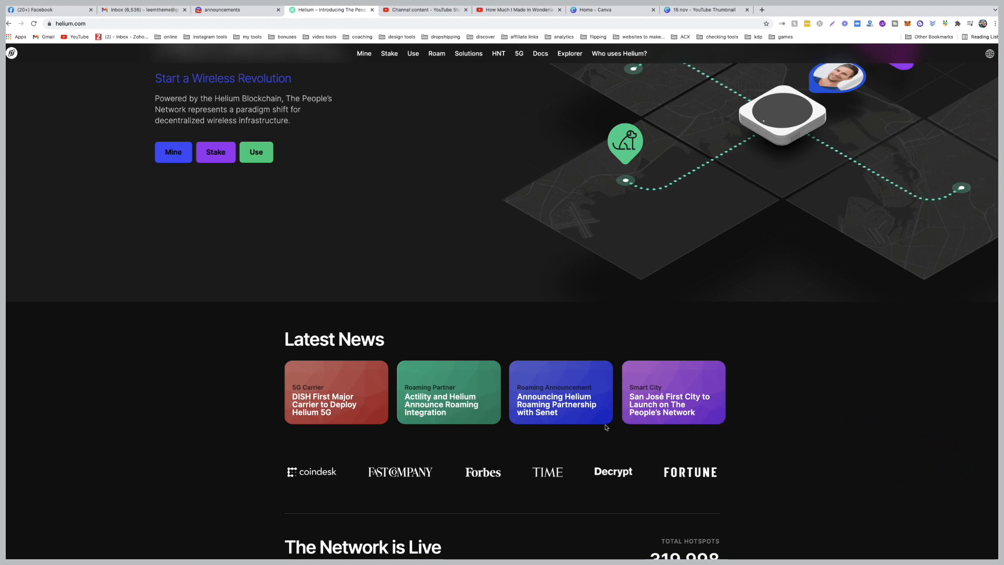
pyautogui.moveTo(604, 158)
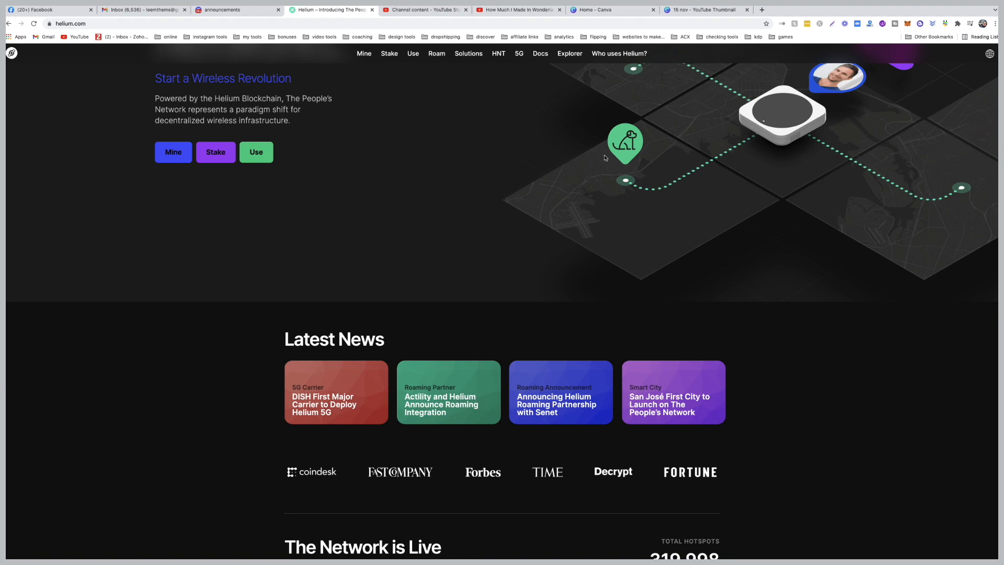
pyautogui.click(237, 10)
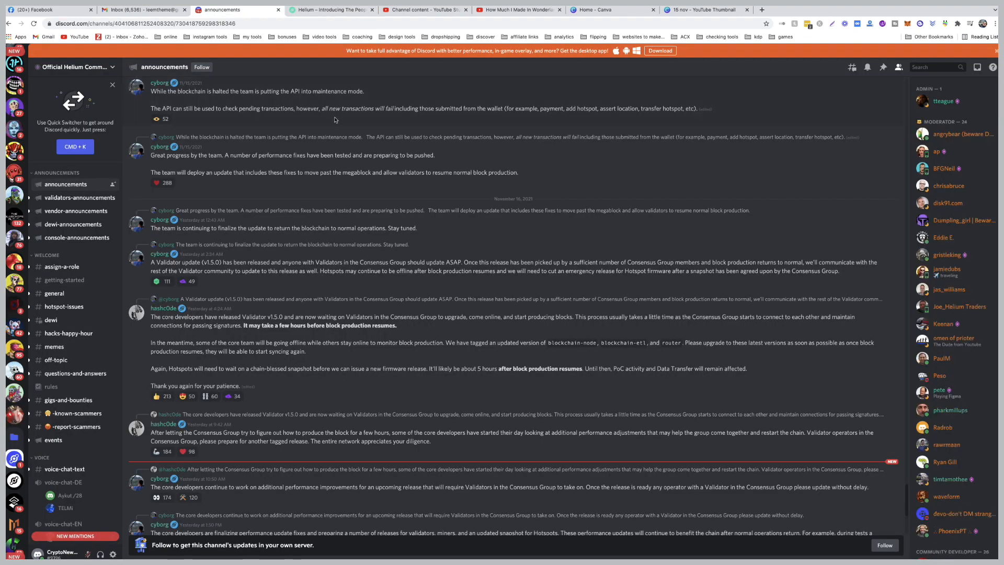
pyautogui.moveTo(83, 188)
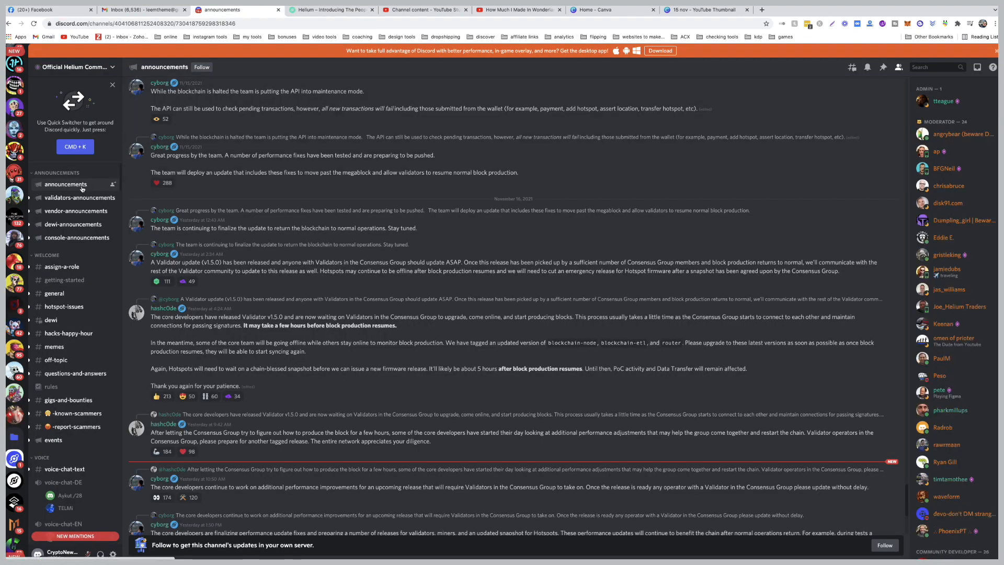
pyautogui.moveTo(186, 271)
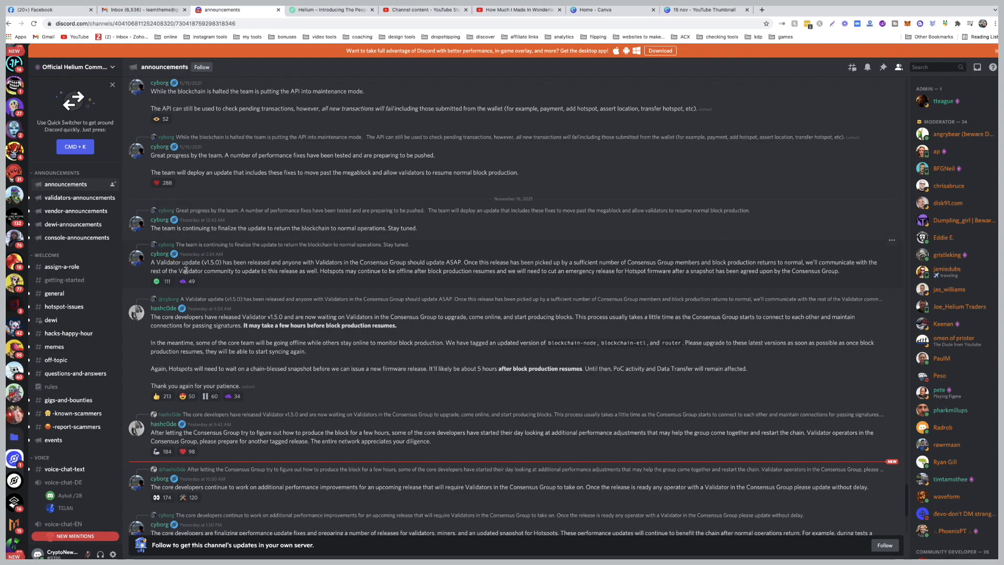
# Read the validator release and emergency firmware announcements, then switch to the YouTube video tab.
pyautogui.scroll(-3)
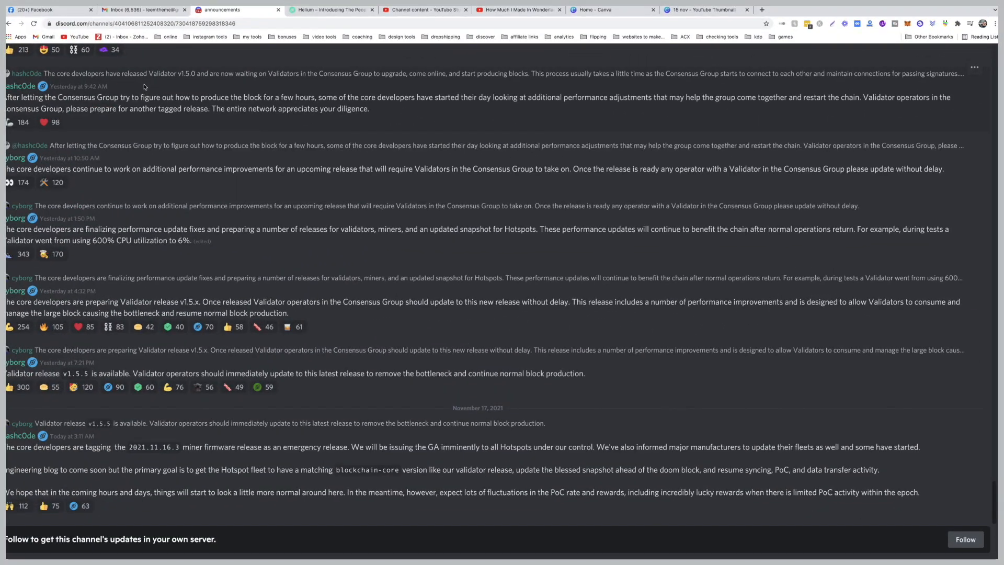
pyautogui.moveTo(131, 96)
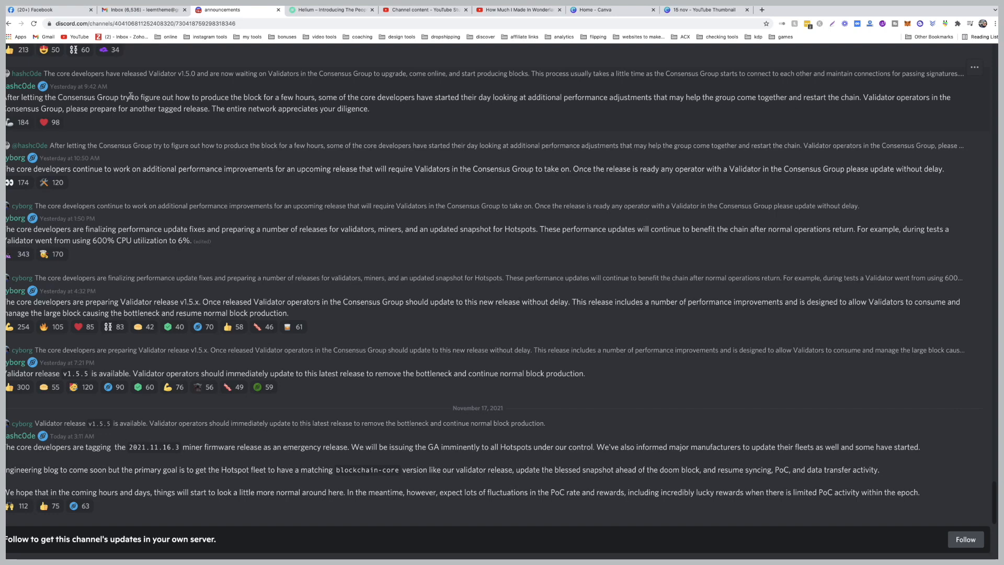
pyautogui.moveTo(106, 150)
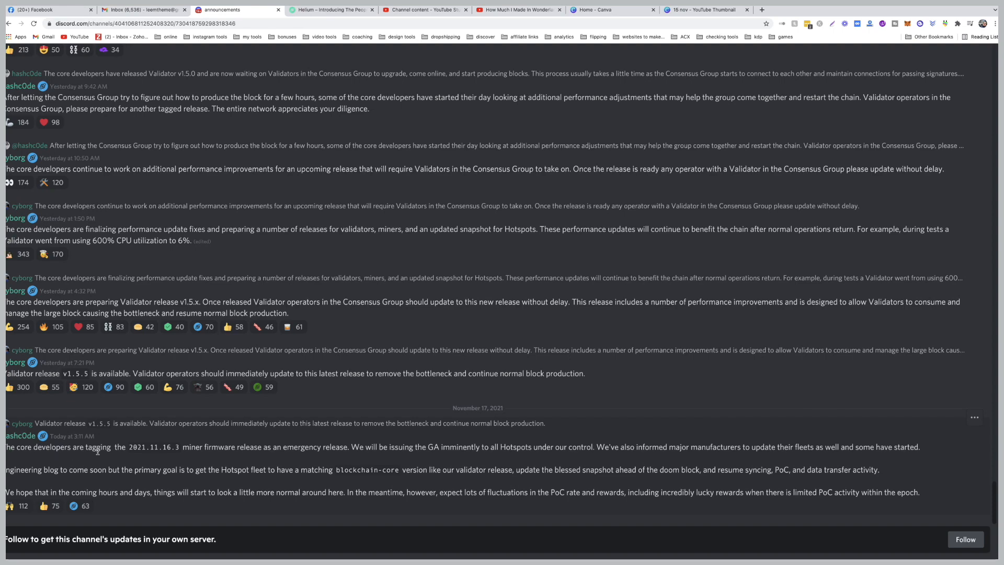
pyautogui.moveTo(250, 456)
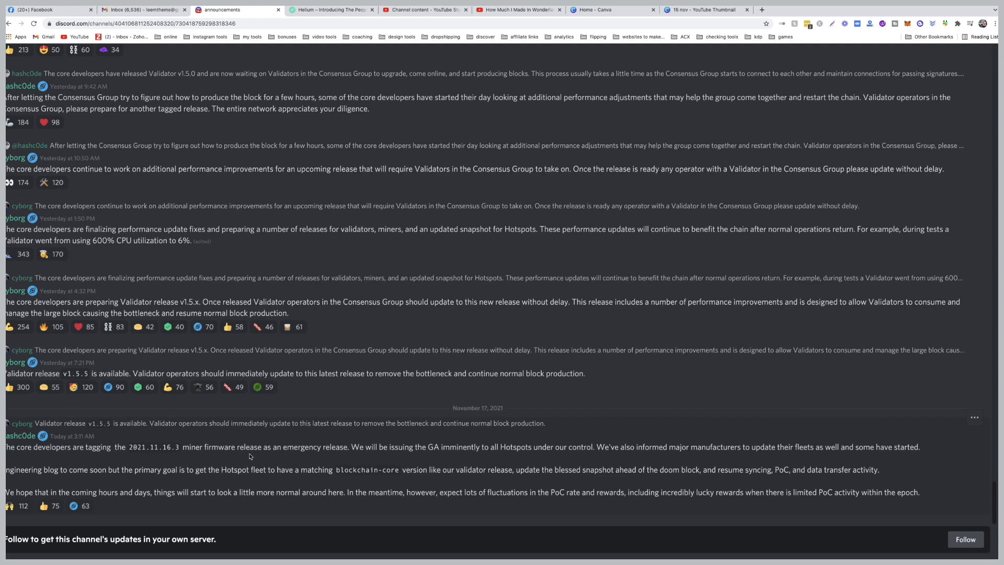
pyautogui.moveTo(322, 458)
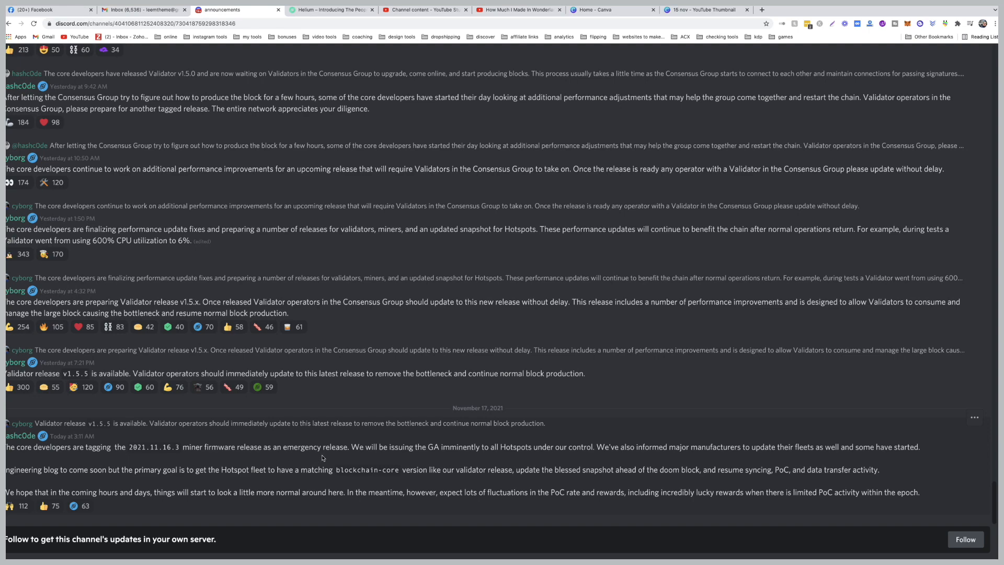
pyautogui.moveTo(416, 459)
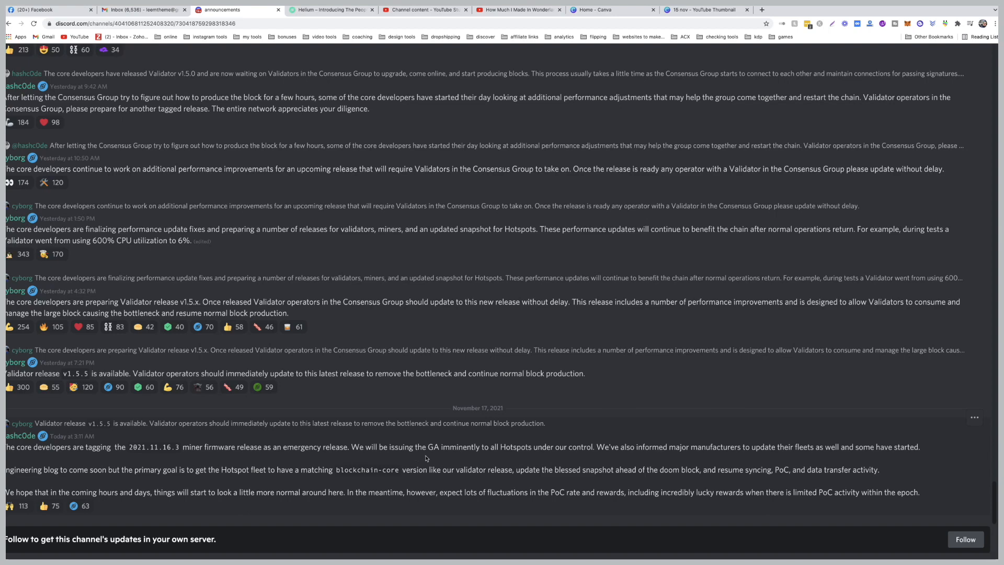
pyautogui.moveTo(443, 459)
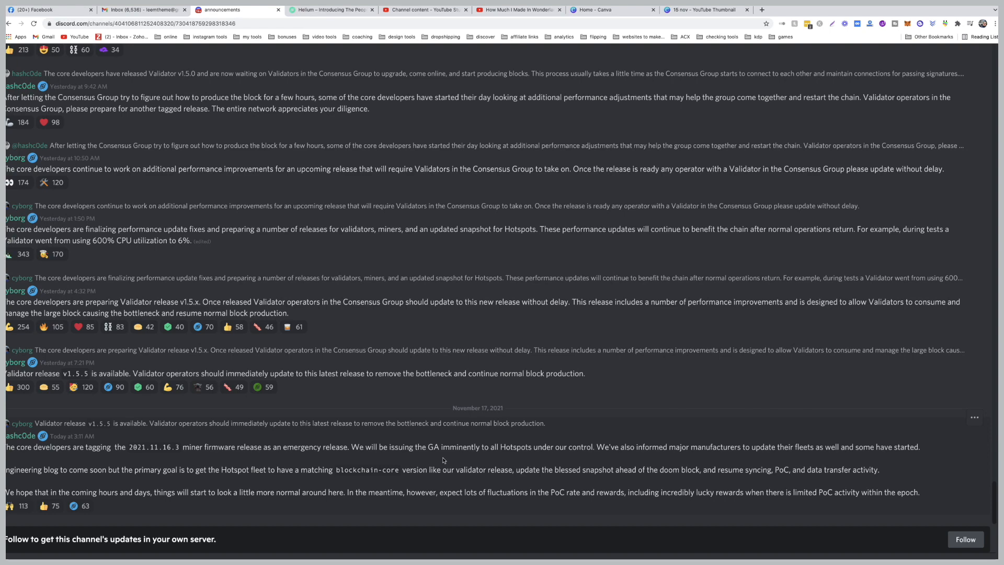
pyautogui.moveTo(42, 477)
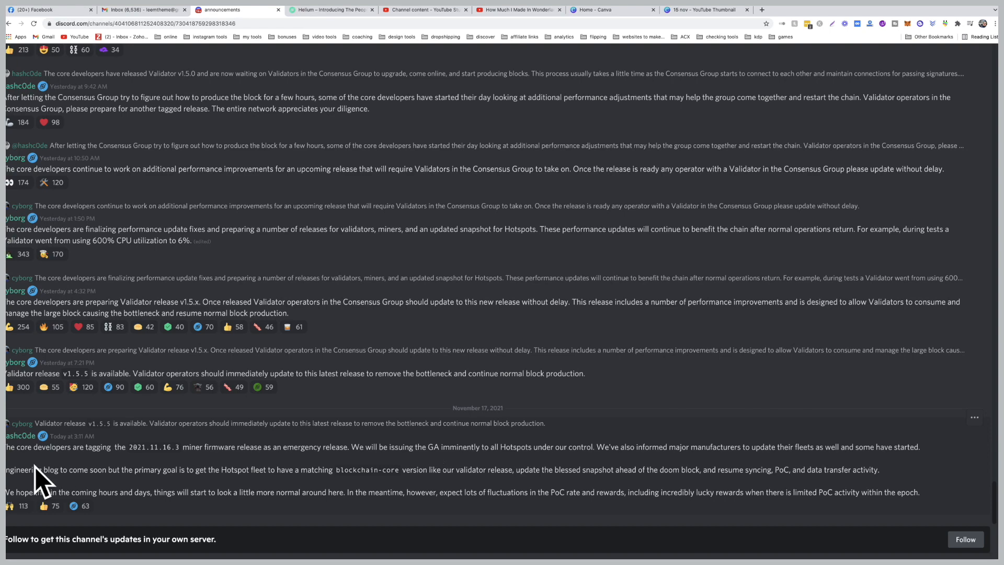
pyautogui.moveTo(157, 479)
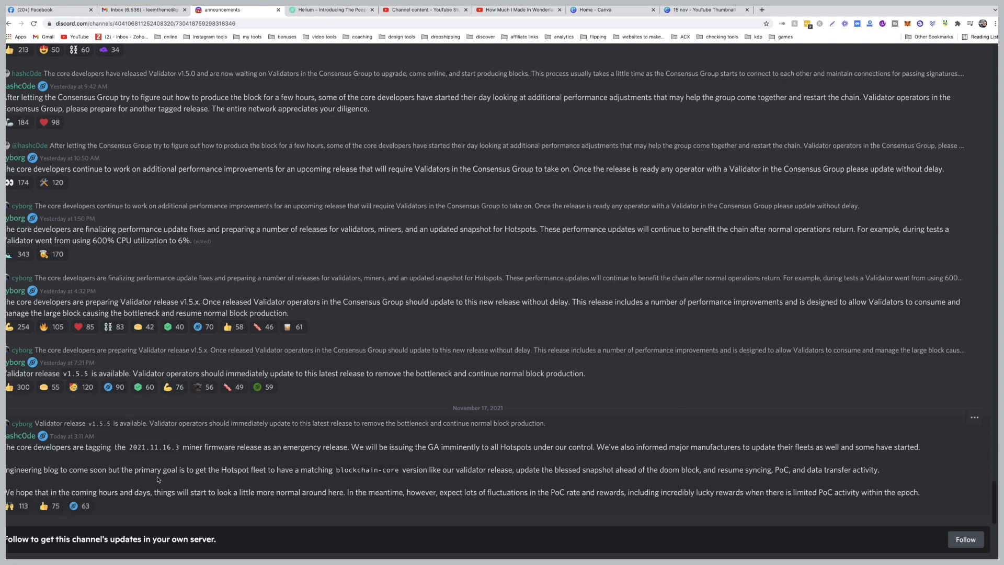
pyautogui.moveTo(261, 480)
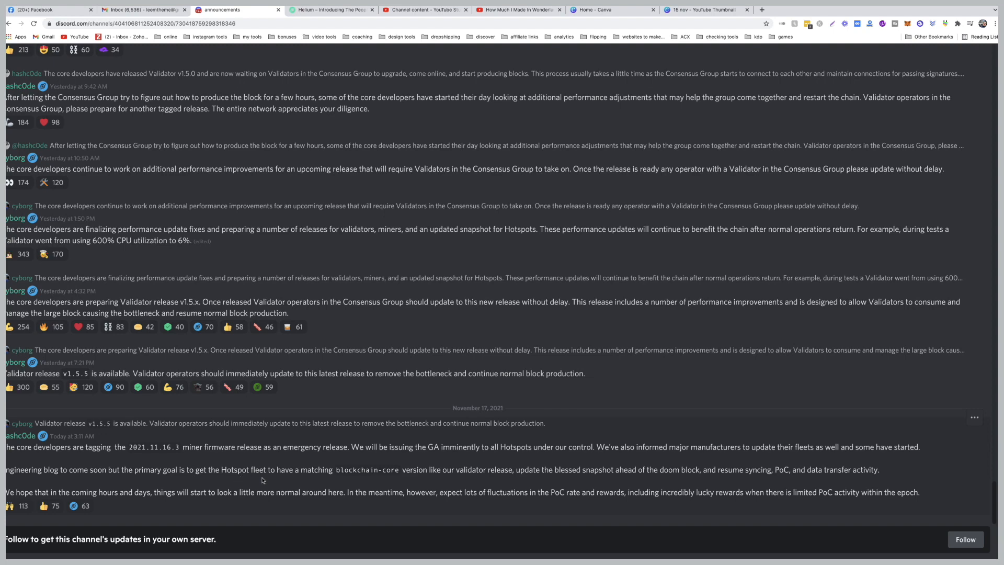
pyautogui.moveTo(395, 479)
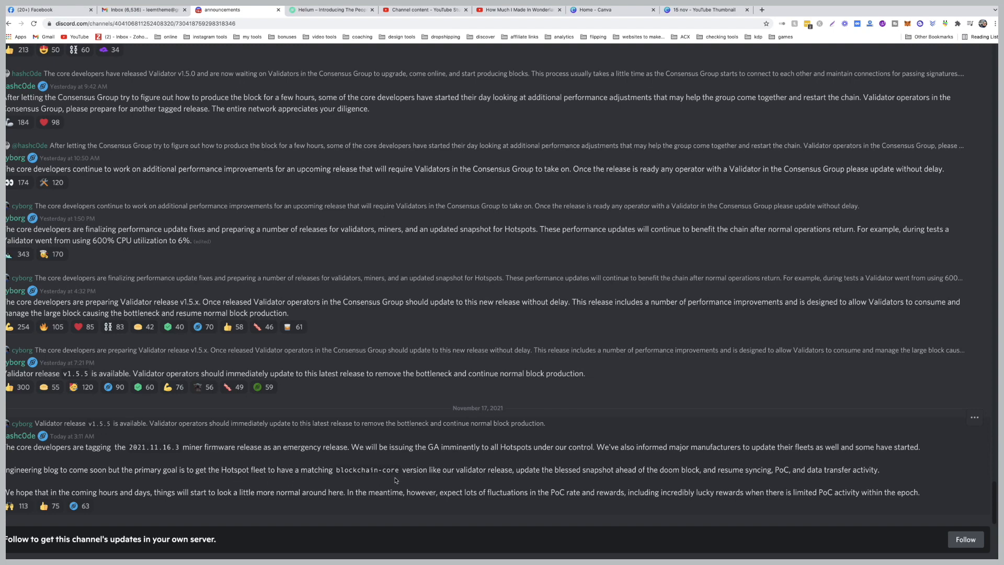
pyautogui.moveTo(501, 479)
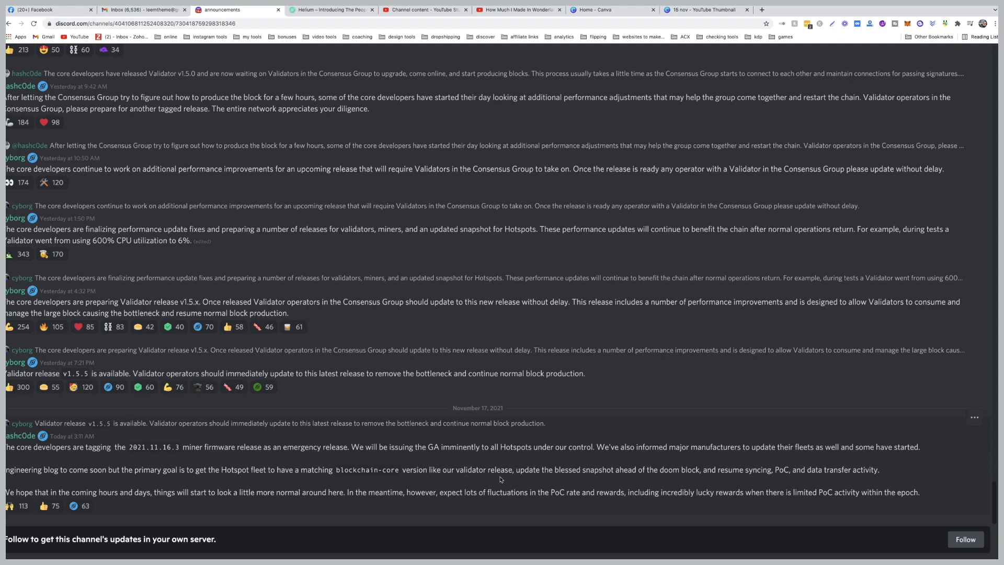
pyautogui.moveTo(645, 480)
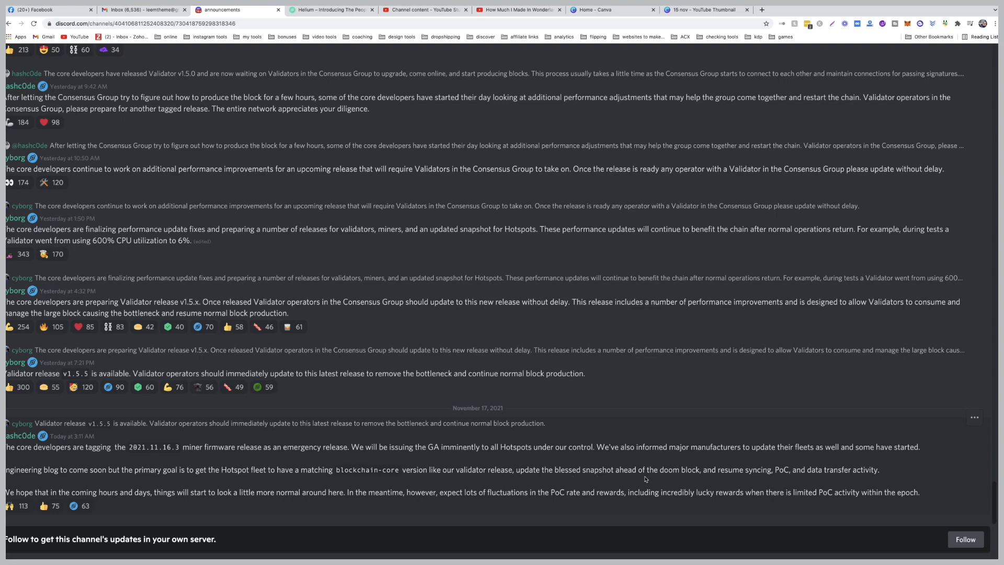
pyautogui.moveTo(799, 480)
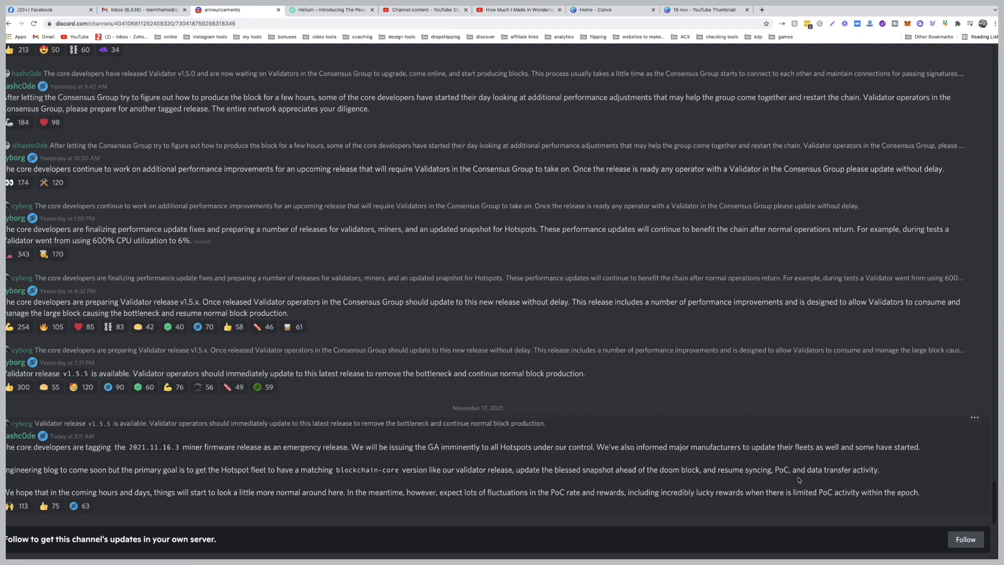
pyautogui.moveTo(651, 478)
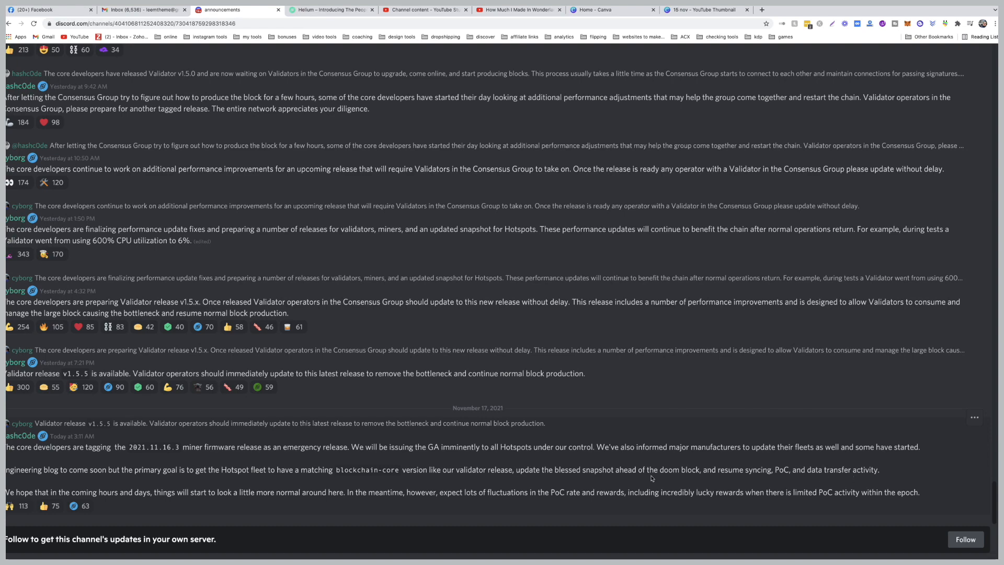
pyautogui.moveTo(50, 506)
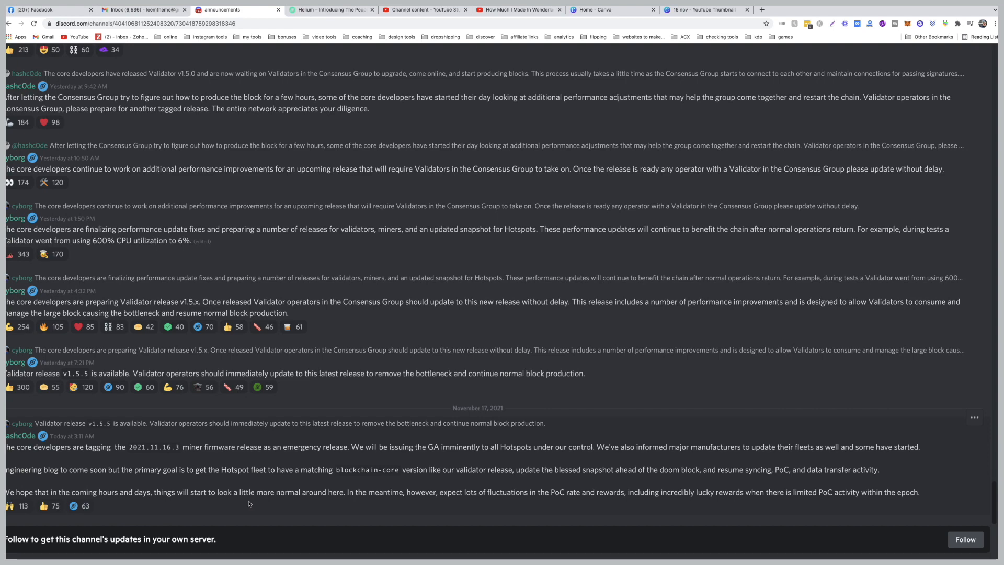
pyautogui.moveTo(402, 513)
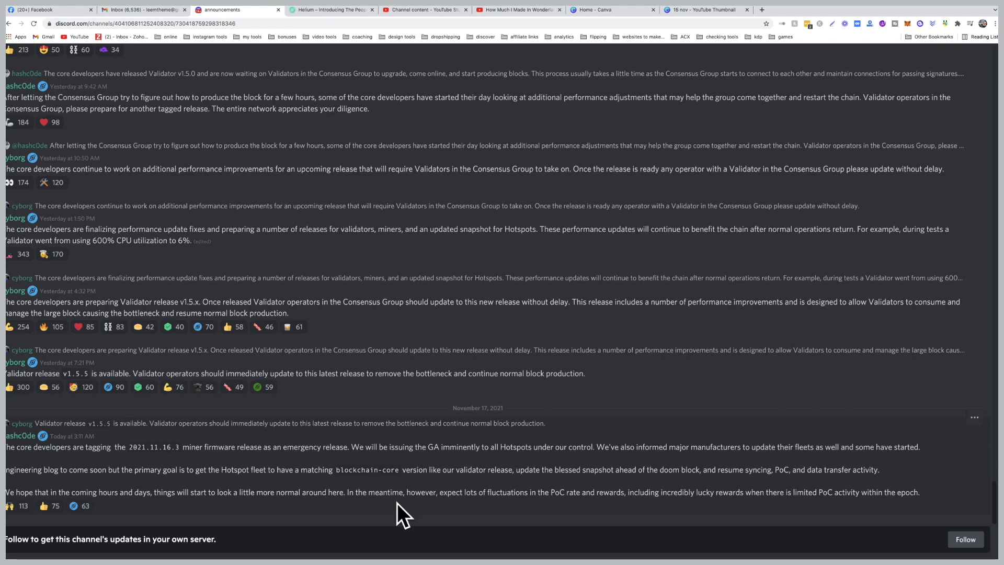
pyautogui.moveTo(476, 499)
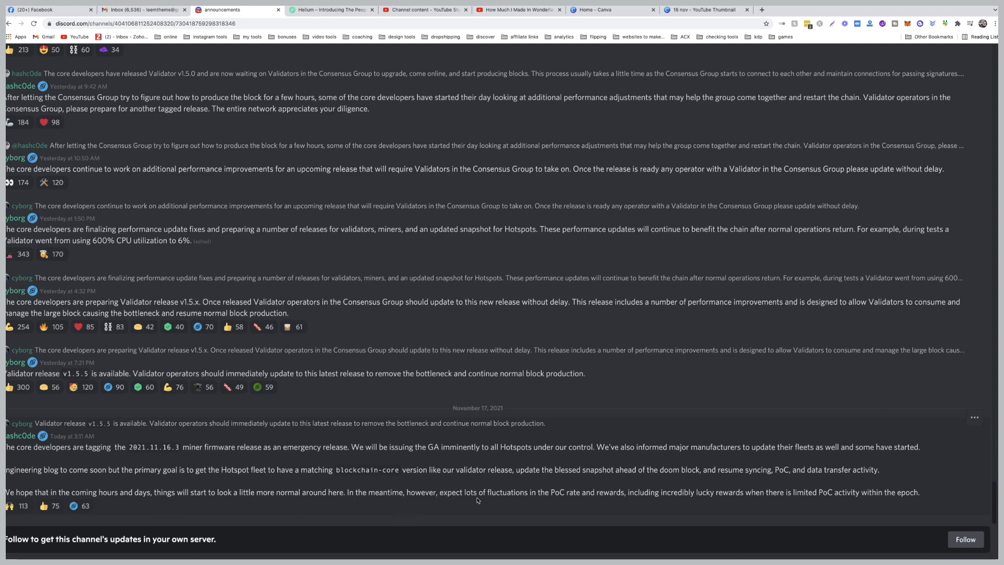
pyautogui.moveTo(559, 504)
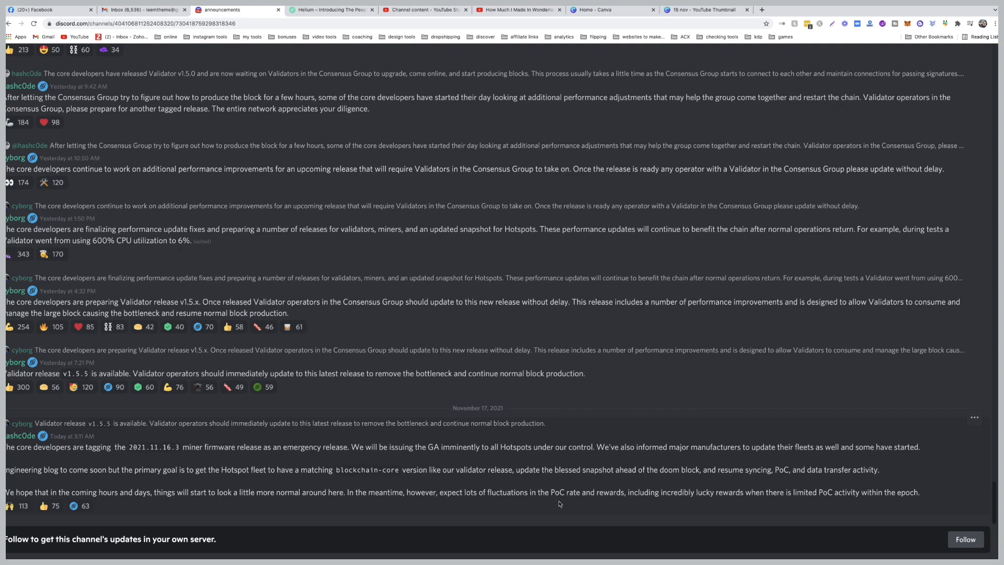
pyautogui.moveTo(676, 504)
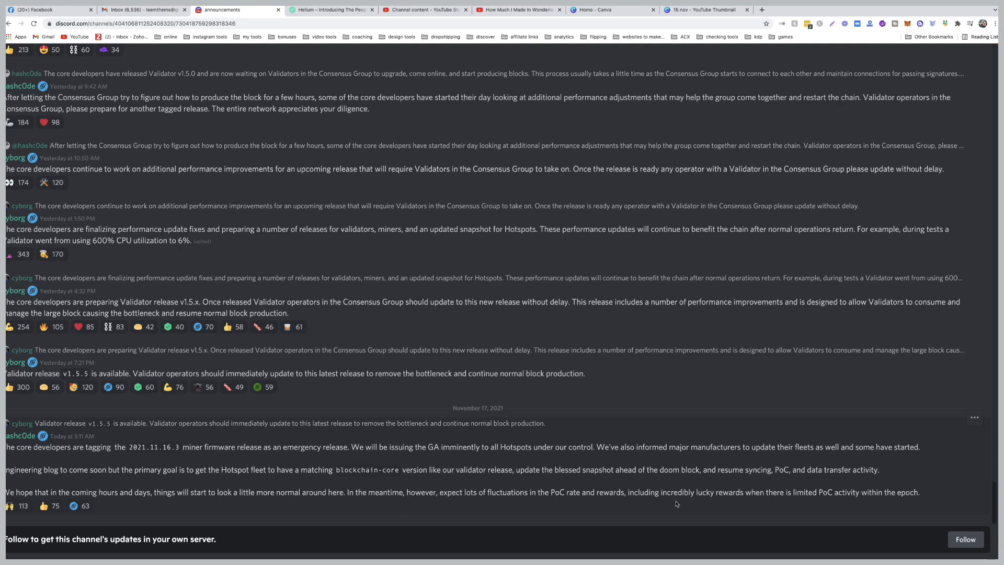
pyautogui.moveTo(747, 505)
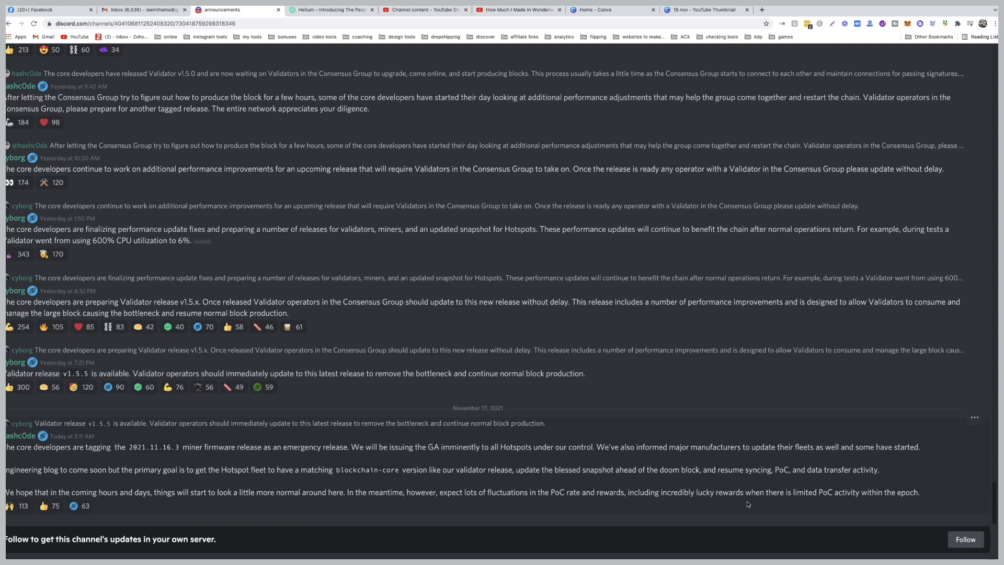
pyautogui.moveTo(833, 503)
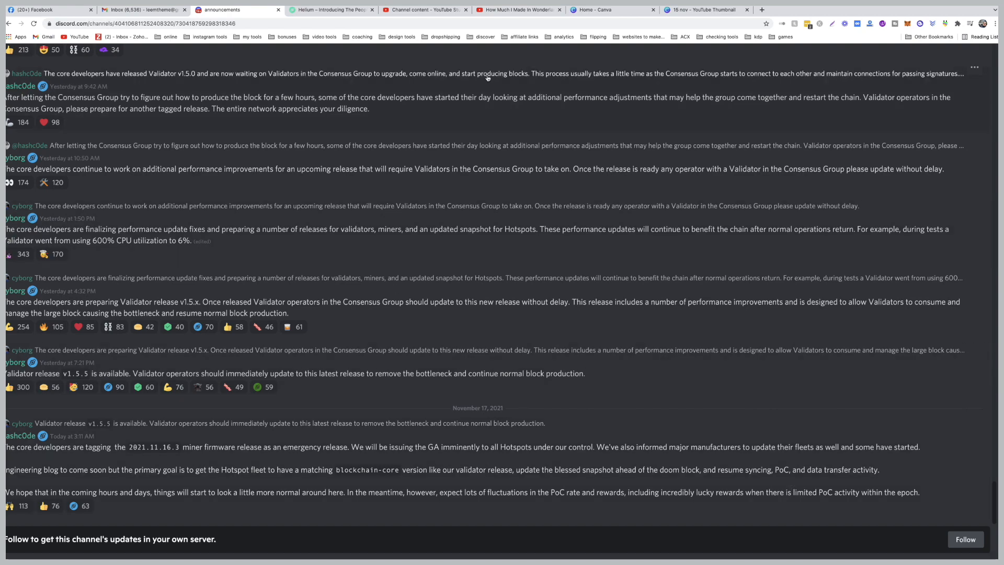
pyautogui.click(518, 9)
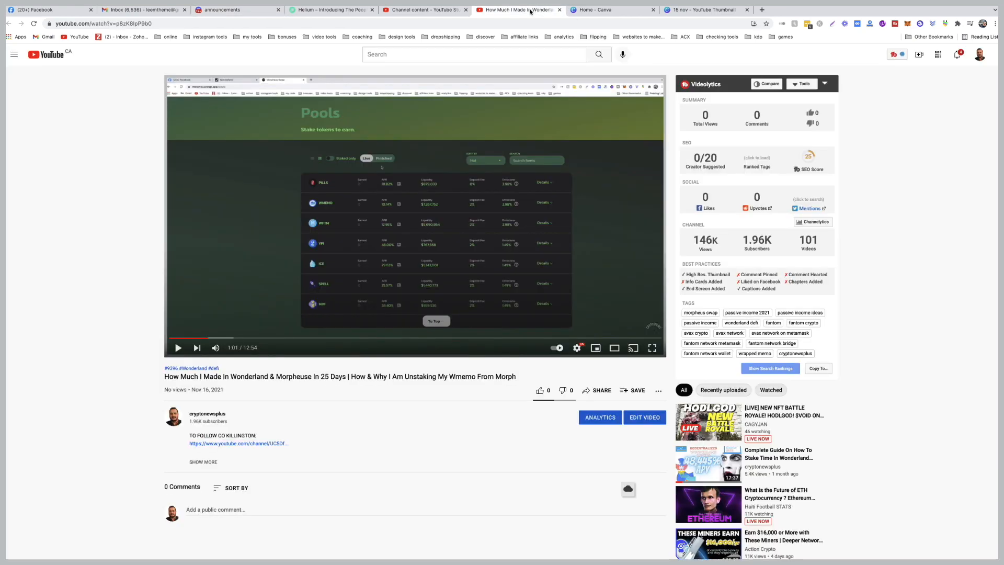
# Switch from the YouTube video back to the helium.com tab.
pyautogui.click(330, 10)
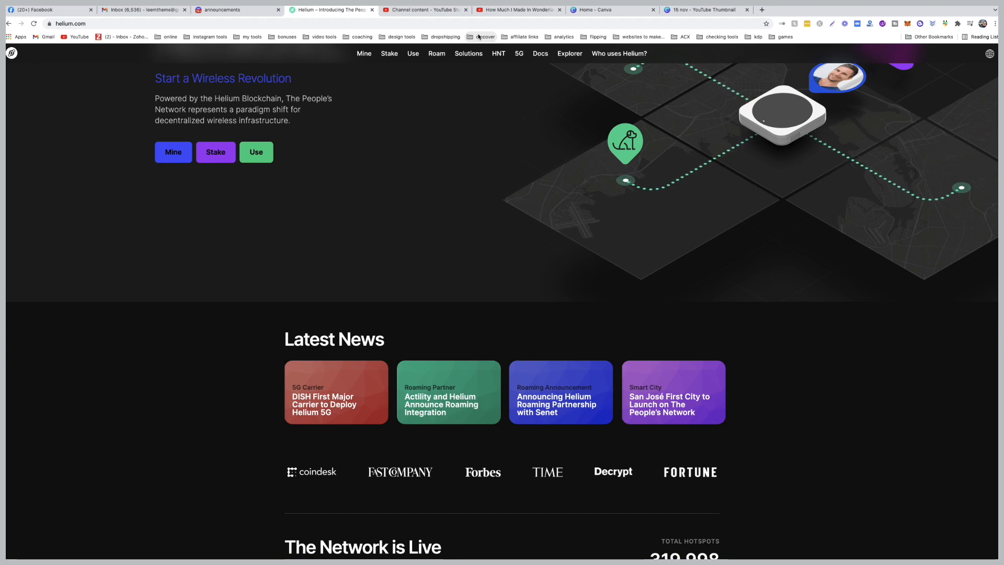
pyautogui.moveTo(692, 292)
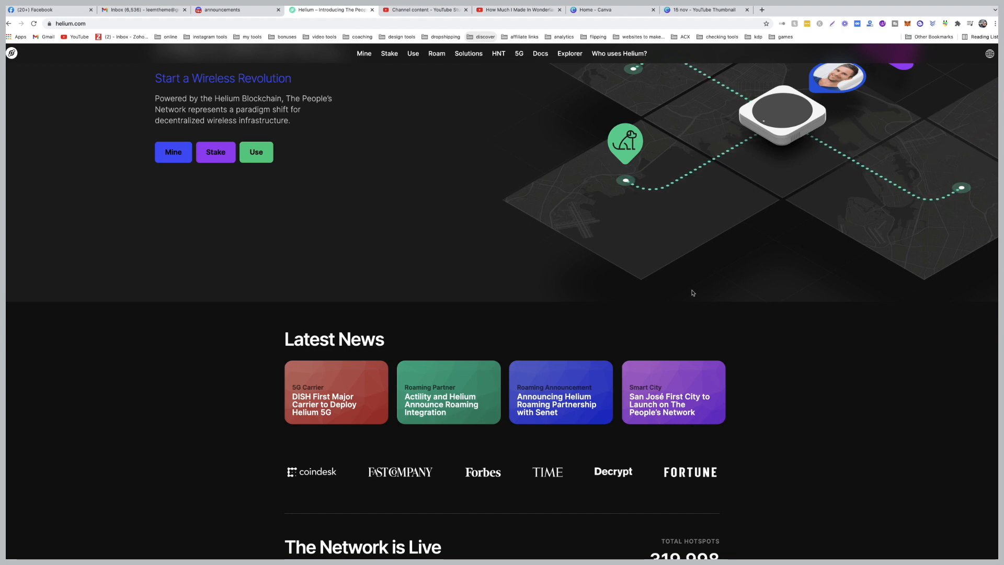
# Scroll past Latest News to 'The Network is Live' showing 319,998 hotspots and 105,484,988 HNT.
pyautogui.scroll(-3)
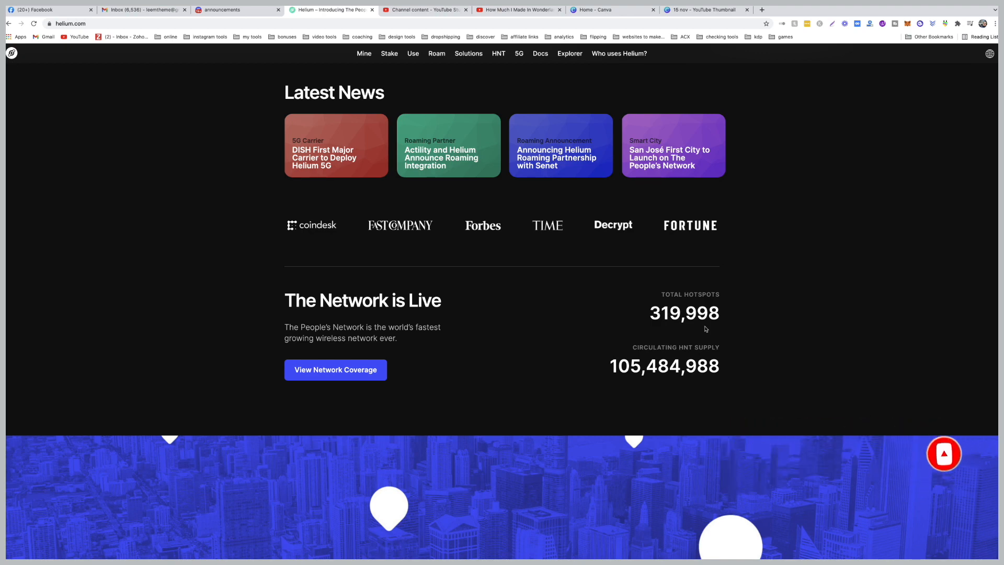
pyautogui.click(945, 454)
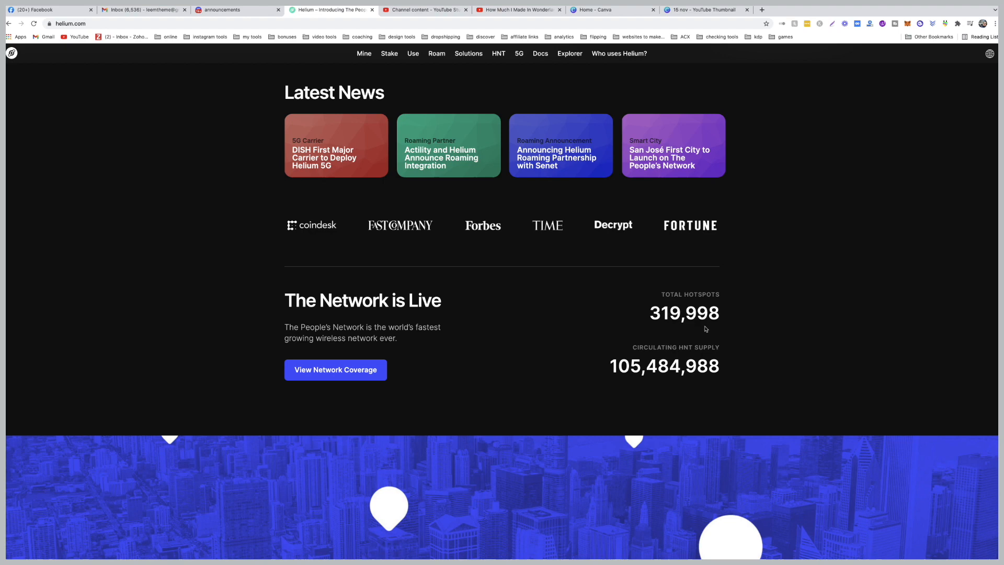